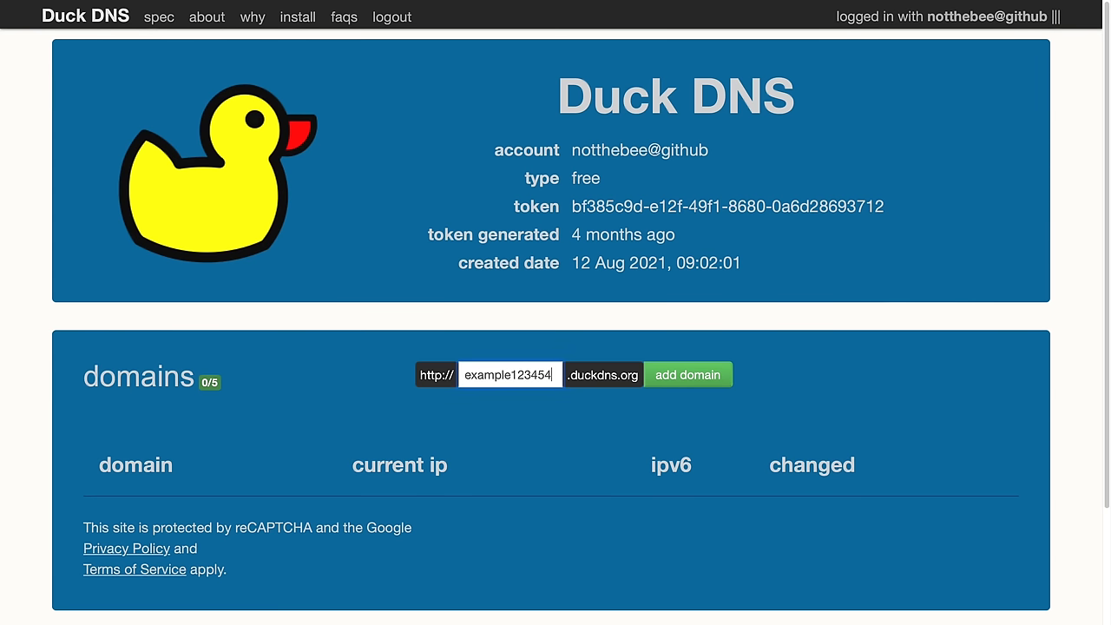
Register subdomain example12345467 and confirm it appears in the domains table (1 of 5)
left_click(688, 374)
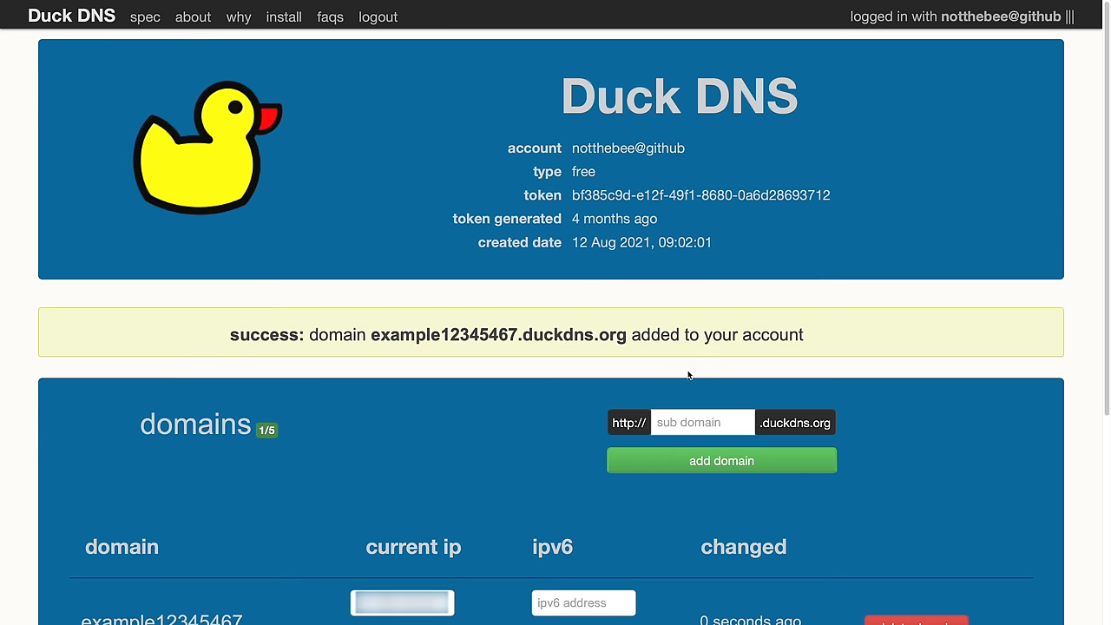
scroll("down", 3)
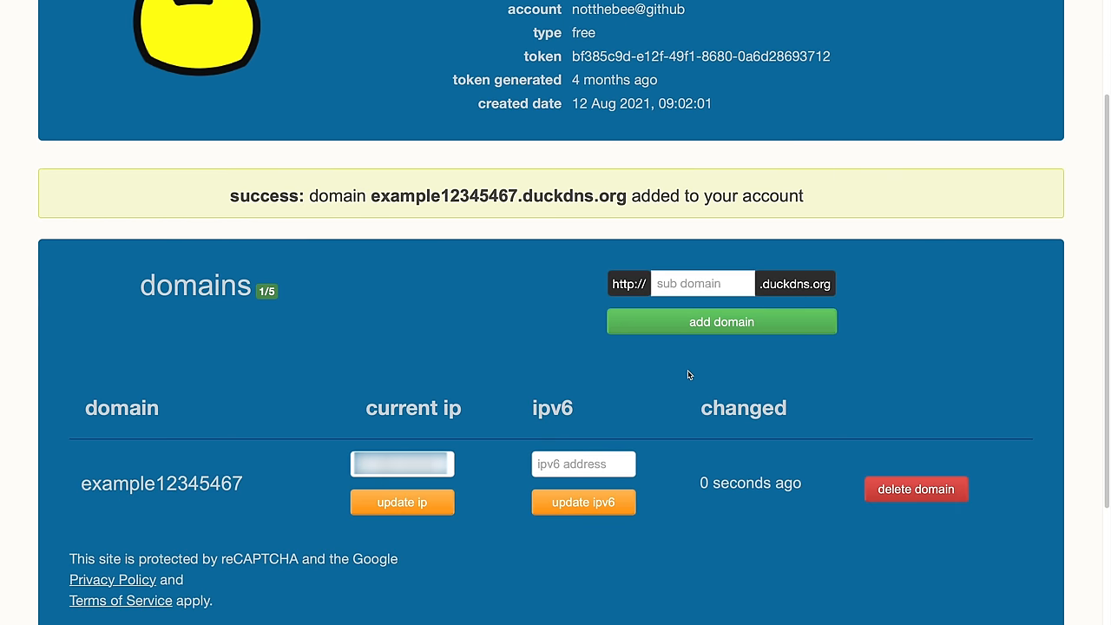